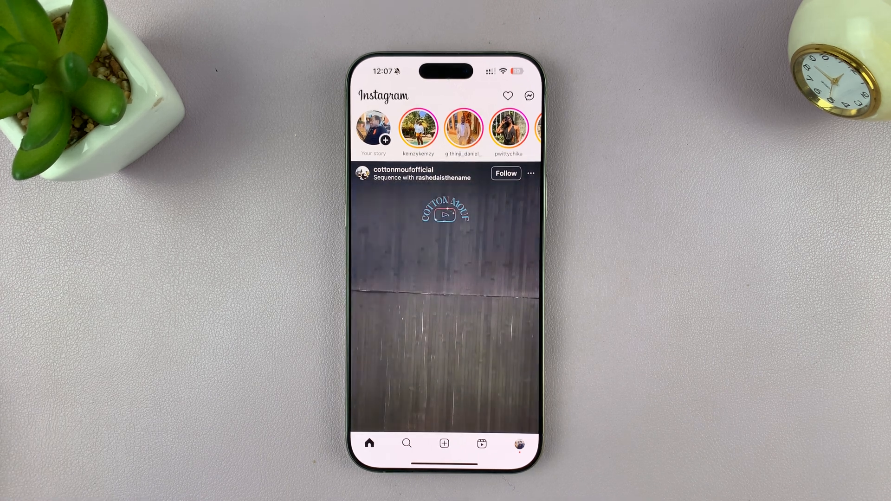
- Go to your own profile and open the Settings and activity menu
{"action": "left_click", "coordinate": [518, 443]}
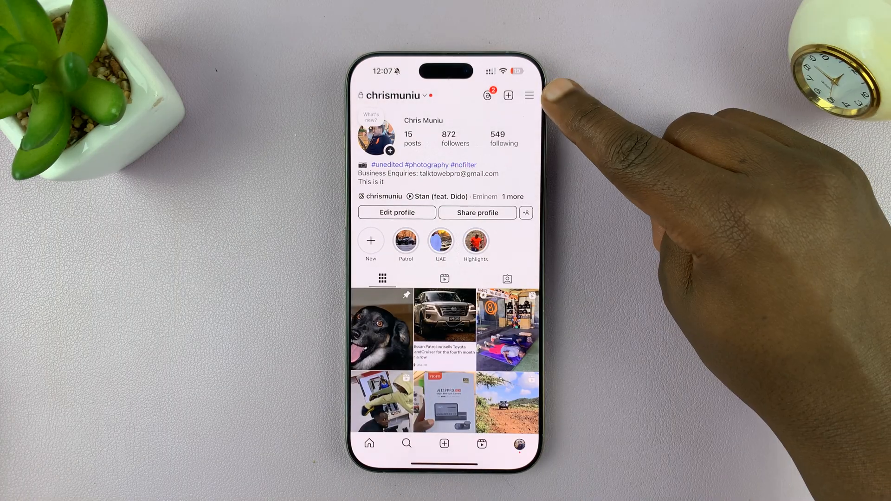
{"action": "left_click", "coordinate": [528, 94]}
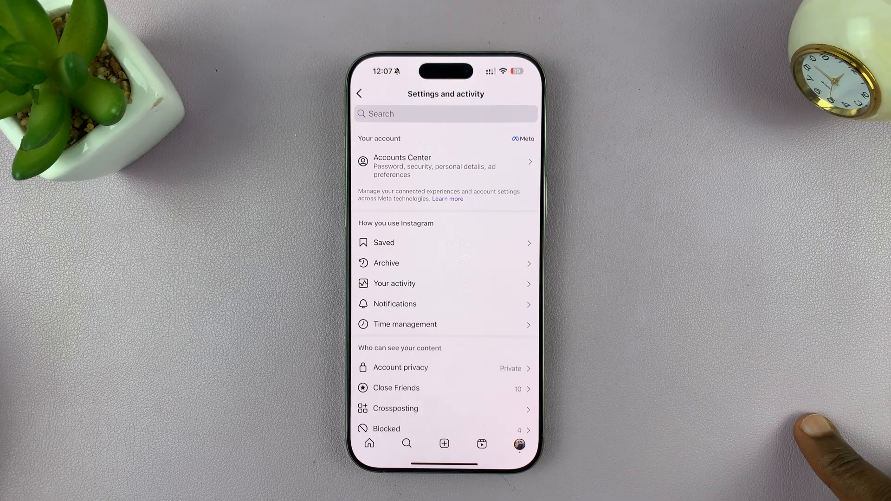
{"action": "mouse_move", "coordinate": [472, 170]}
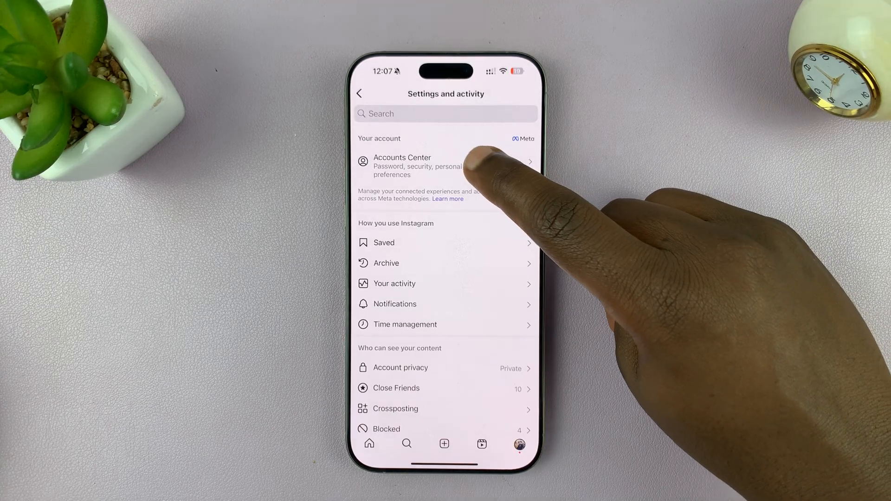
- Open Accounts Center and view the list of linked Instagram and Facebook profiles
{"action": "left_click", "coordinate": [420, 165]}
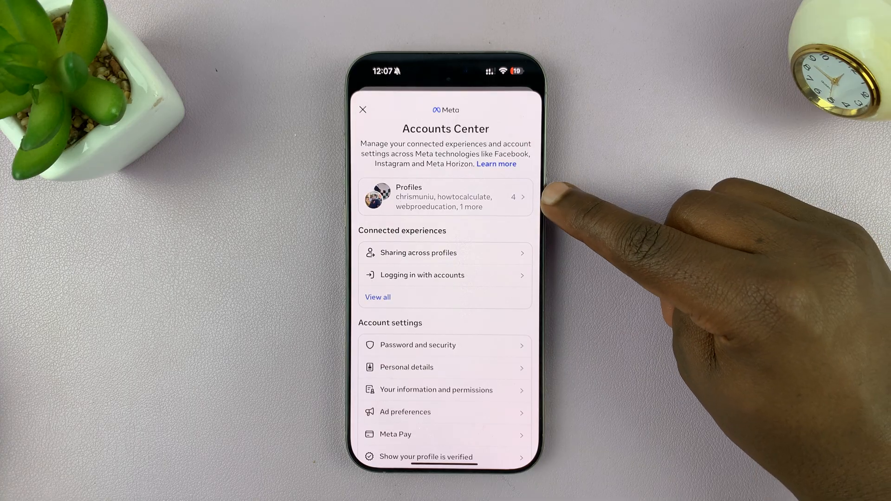
{"action": "left_click", "coordinate": [445, 196]}
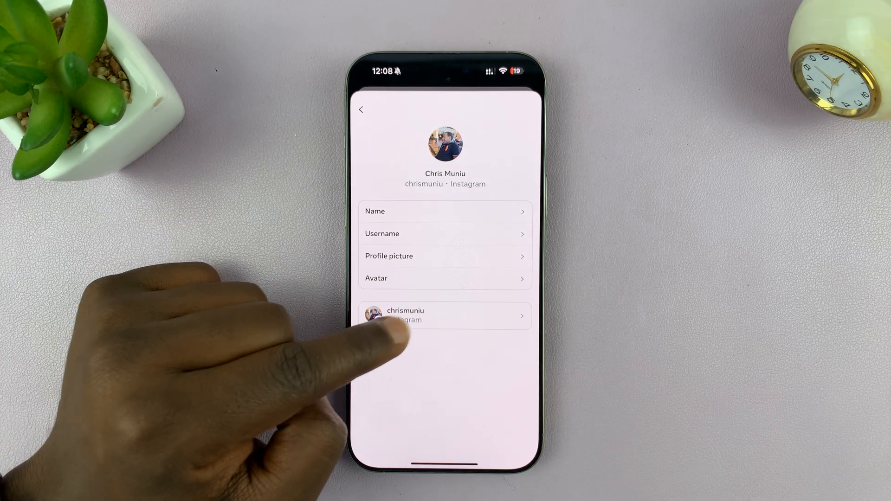
- Check the profile's Sync profile info setting, then close Accounts Center and return Home
{"action": "left_click", "coordinate": [445, 316]}
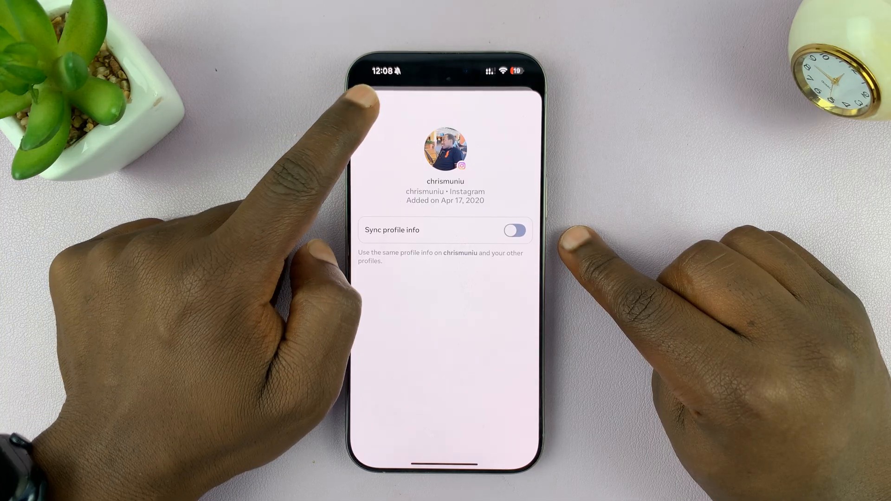
{"action": "left_click", "coordinate": [362, 109]}
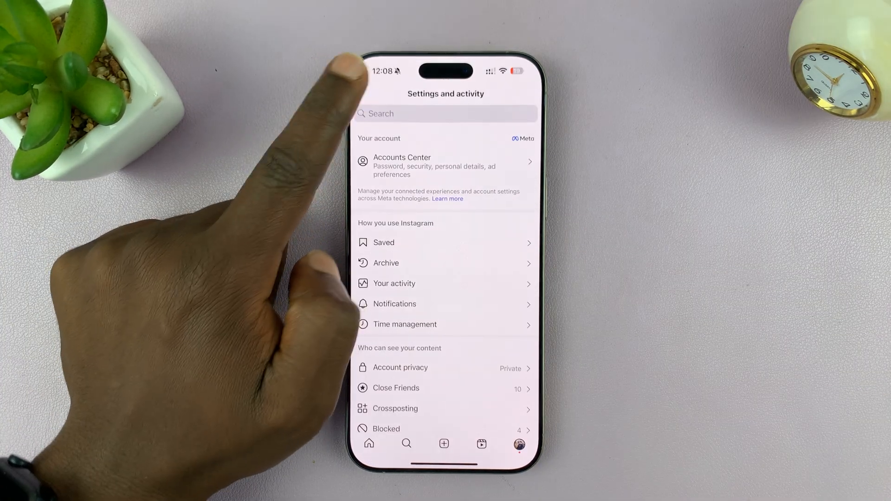
{"action": "left_click", "coordinate": [369, 444]}
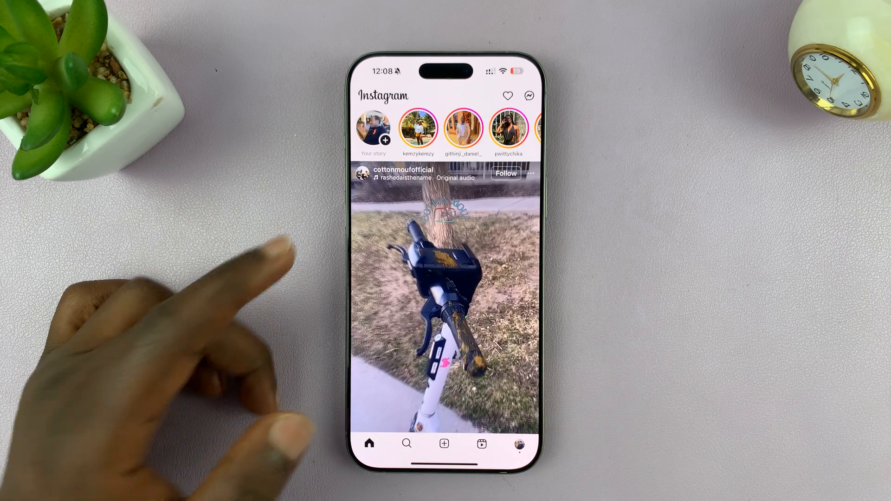